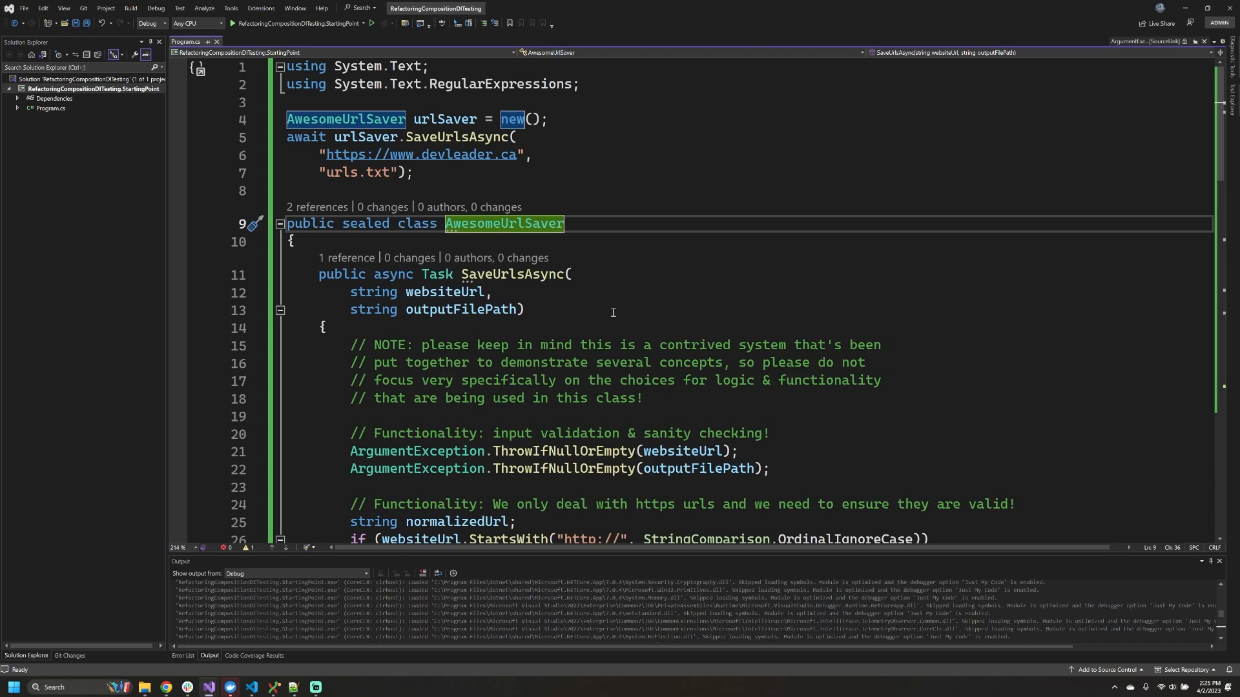
pyautogui.moveTo(350, 345); pyautogui.dragTo(644, 398)
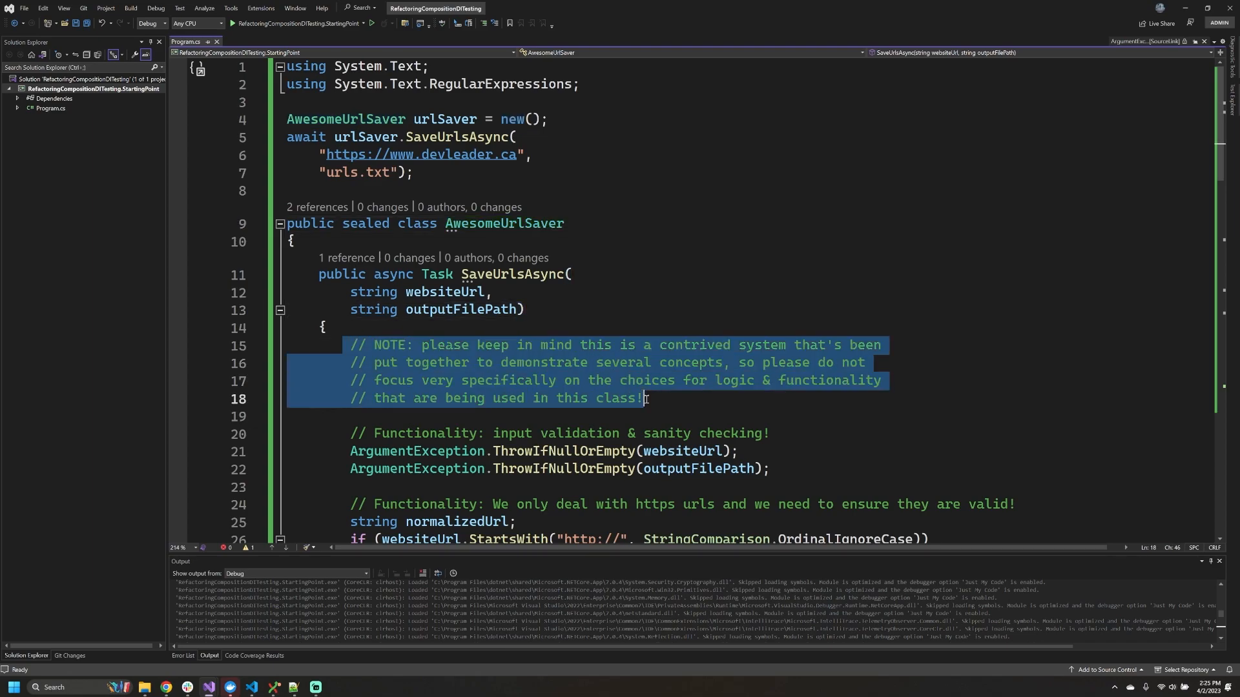
pyautogui.moveTo(679, 286)
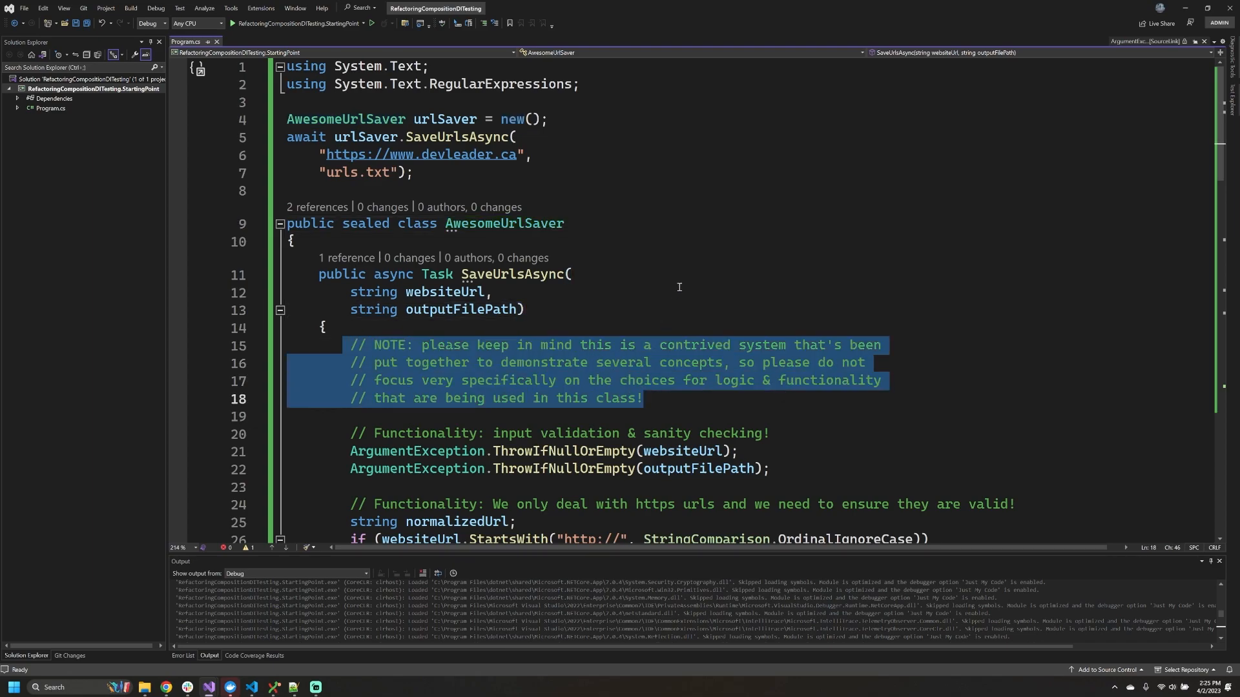
pyautogui.moveTo(701, 401)
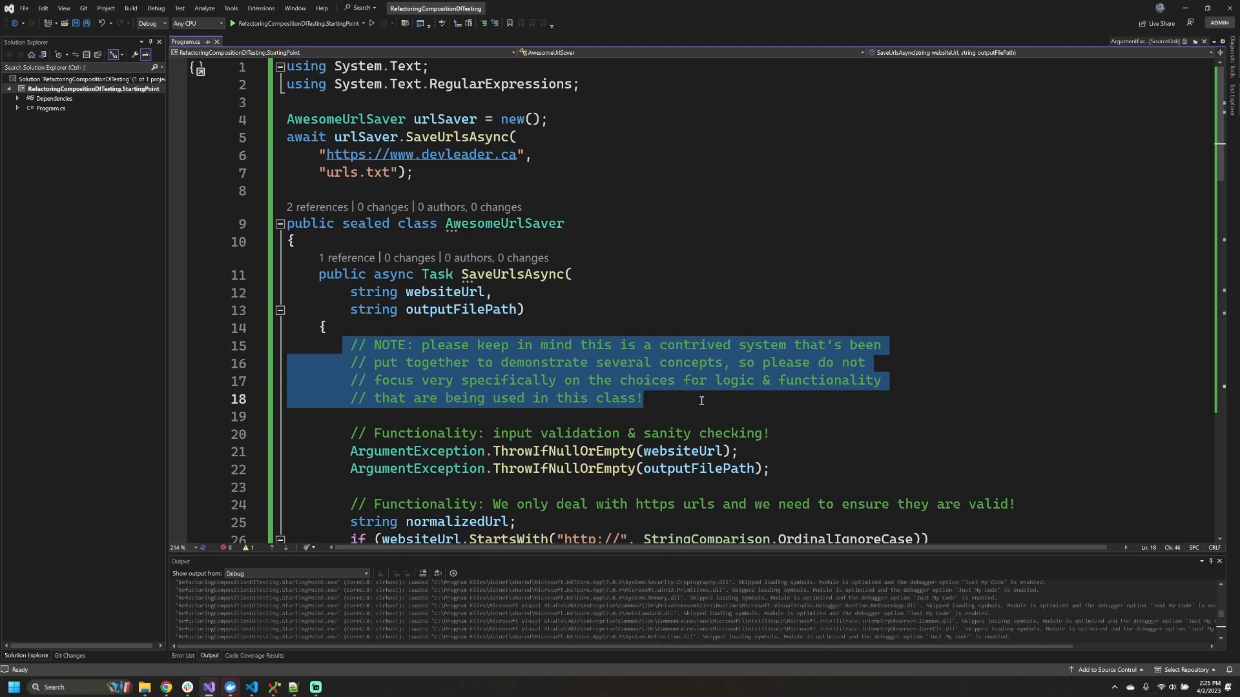
pyautogui.moveTo(697, 459)
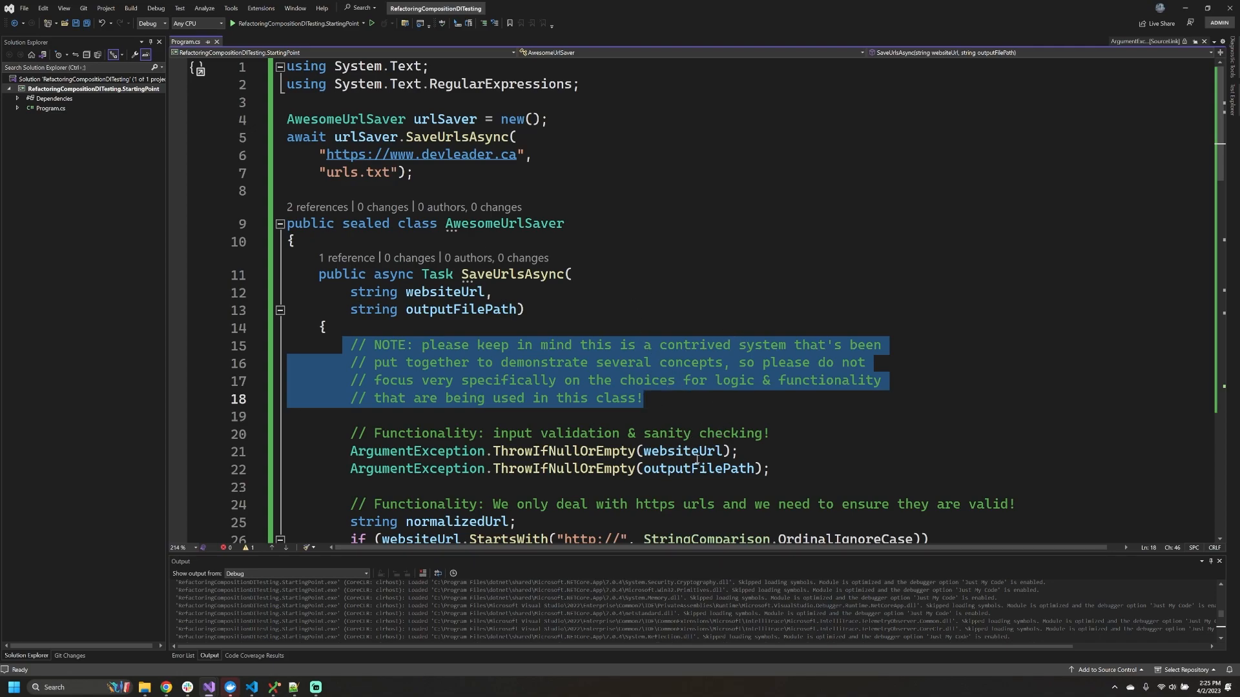
pyautogui.moveTo(679, 412)
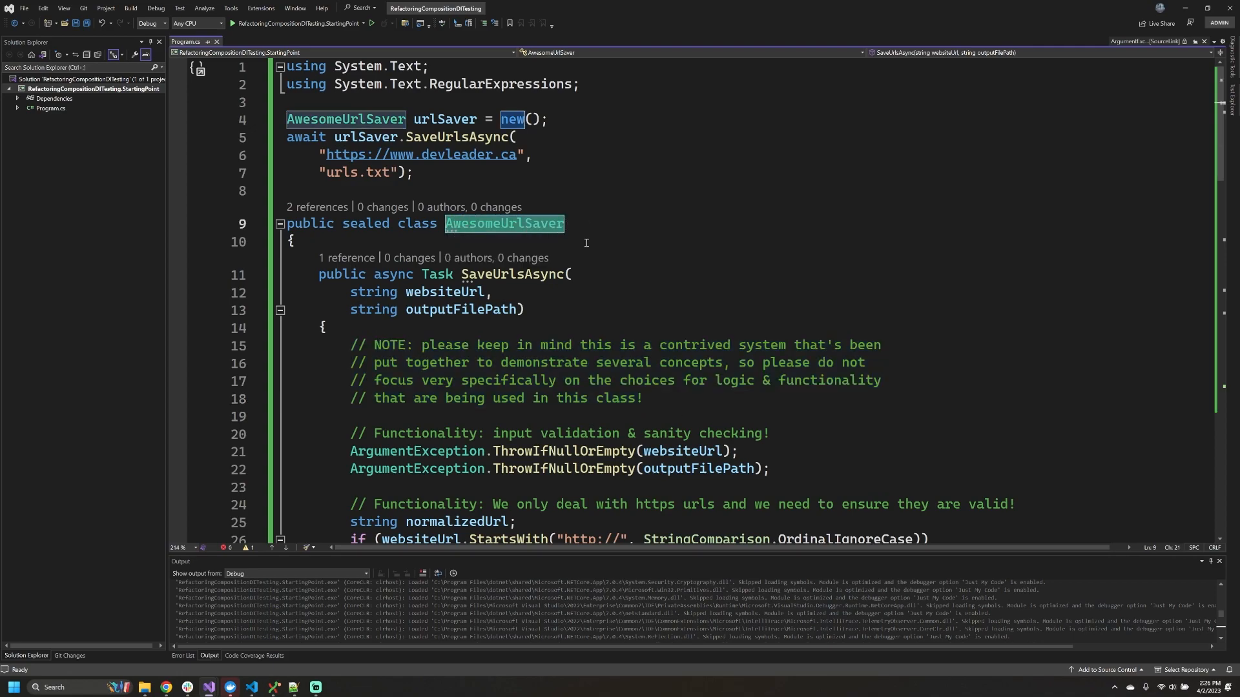
pyautogui.moveTo(588, 302)
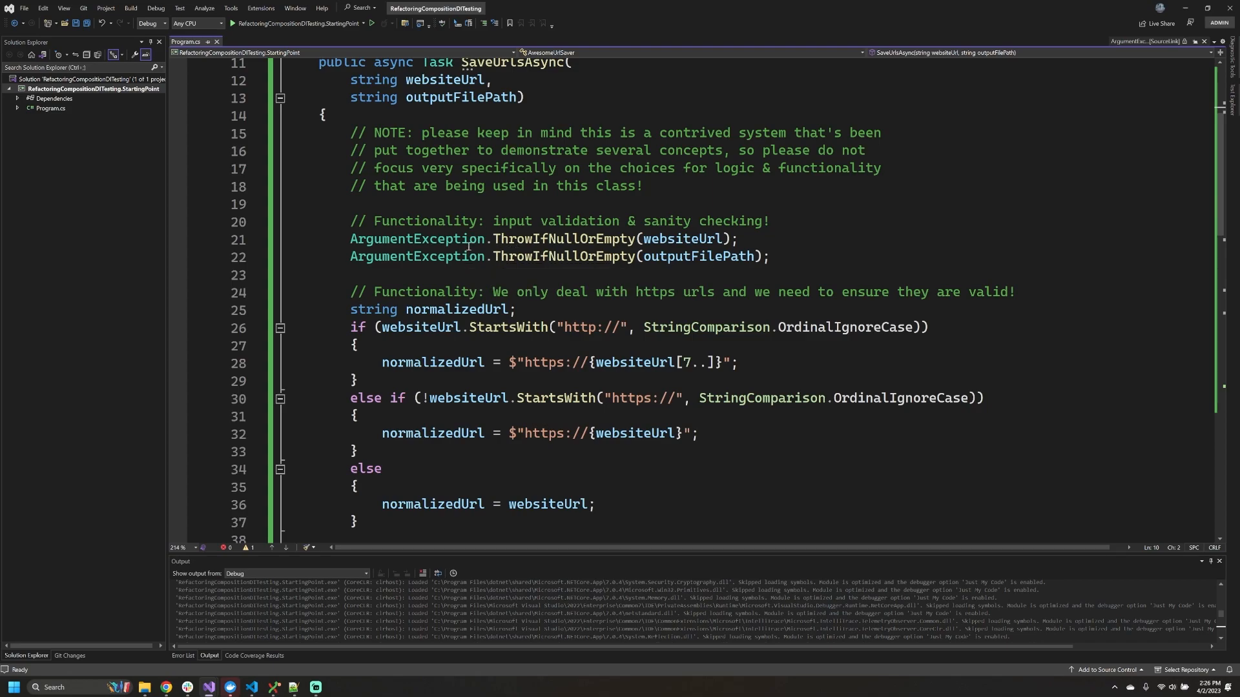
pyautogui.moveTo(350, 205); pyautogui.dragTo(771, 257)
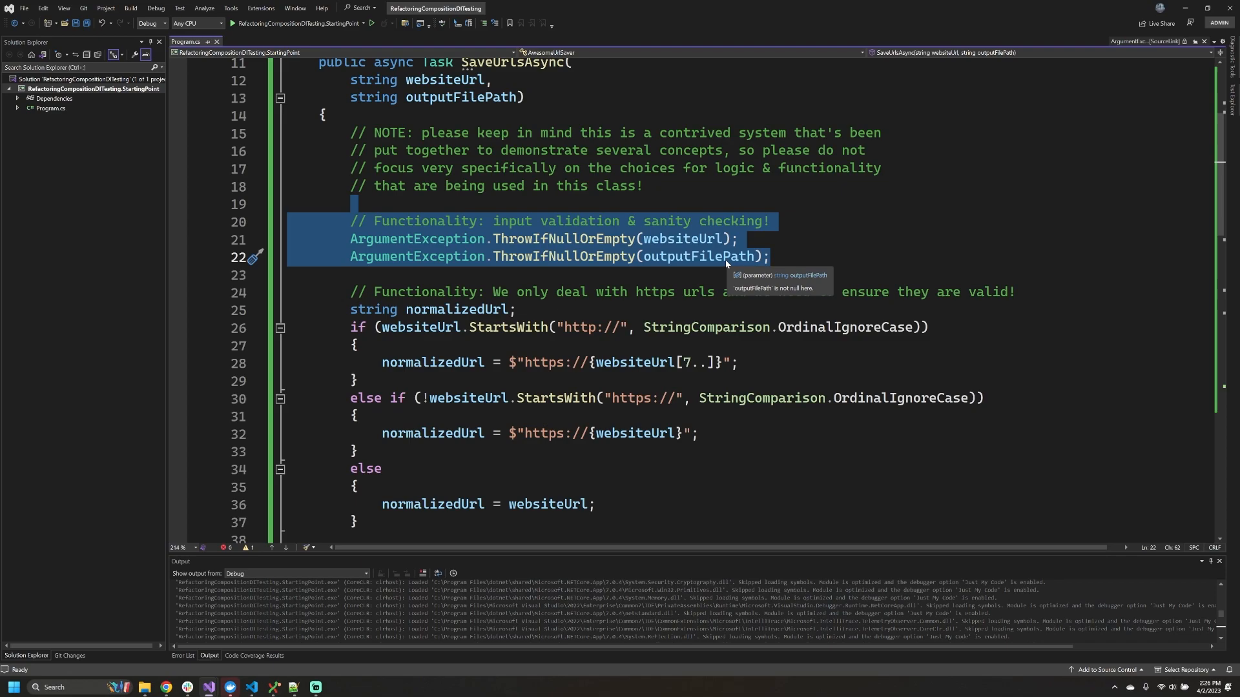
pyautogui.moveTo(686, 238)
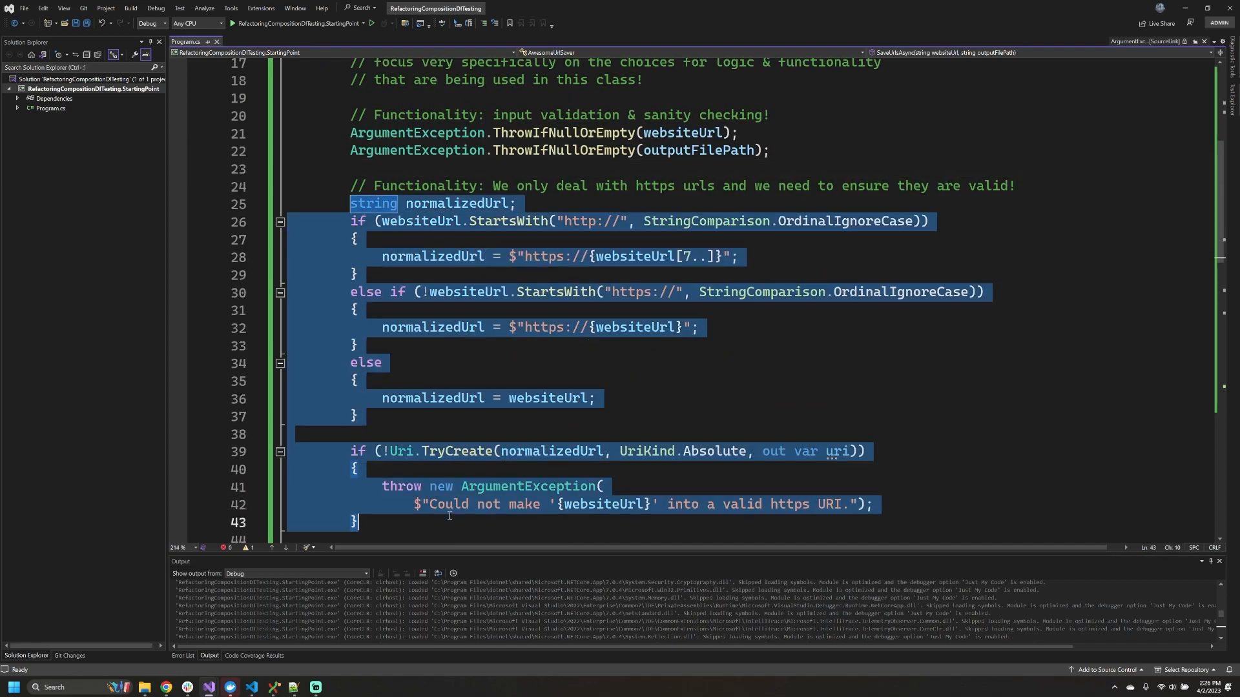
pyautogui.click(367, 362)
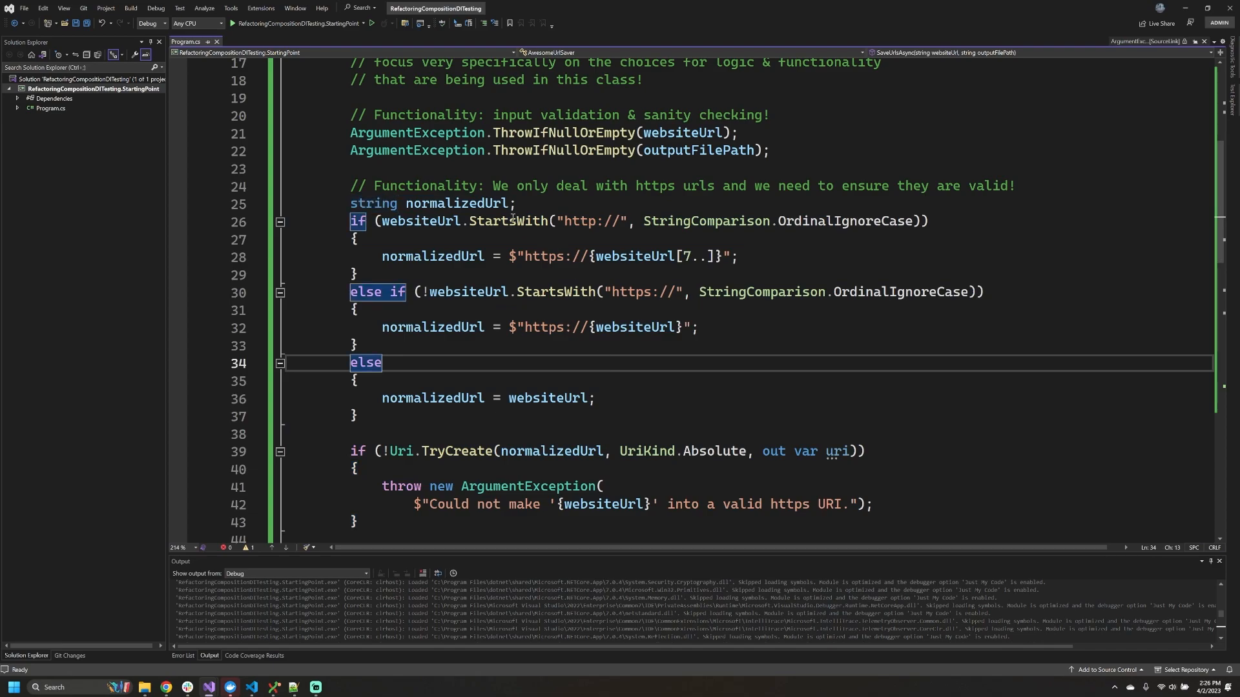
pyautogui.moveTo(582, 236)
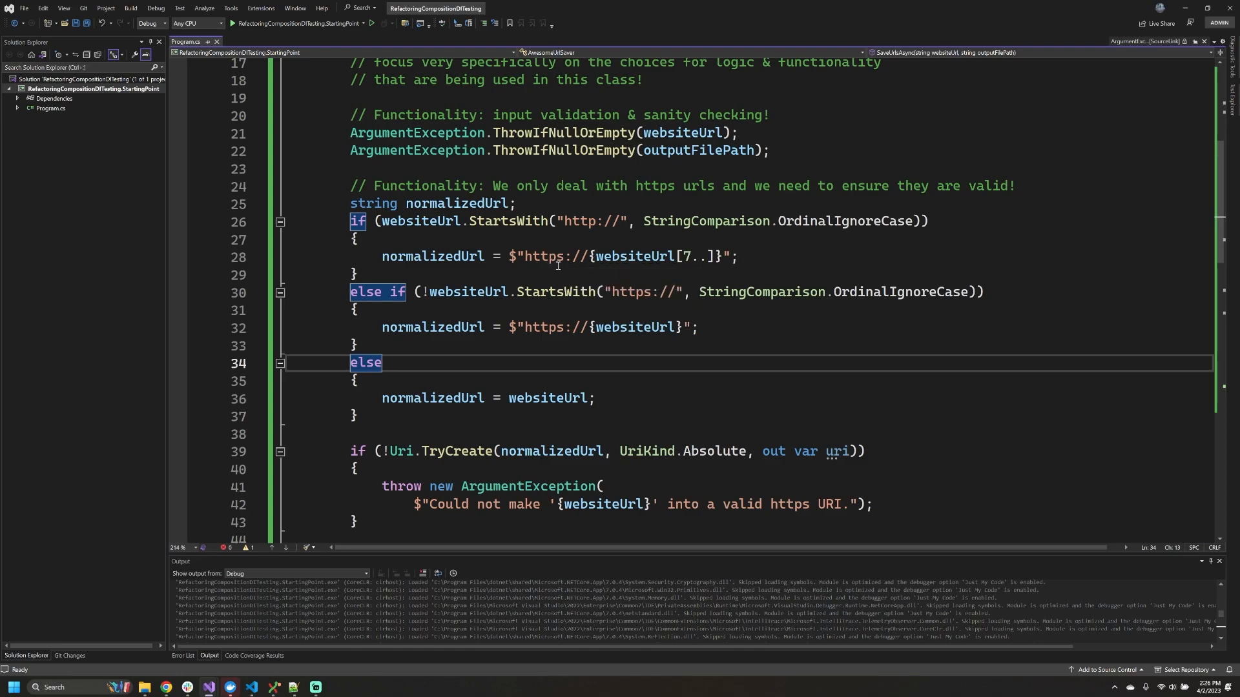
pyautogui.moveTo(546, 255)
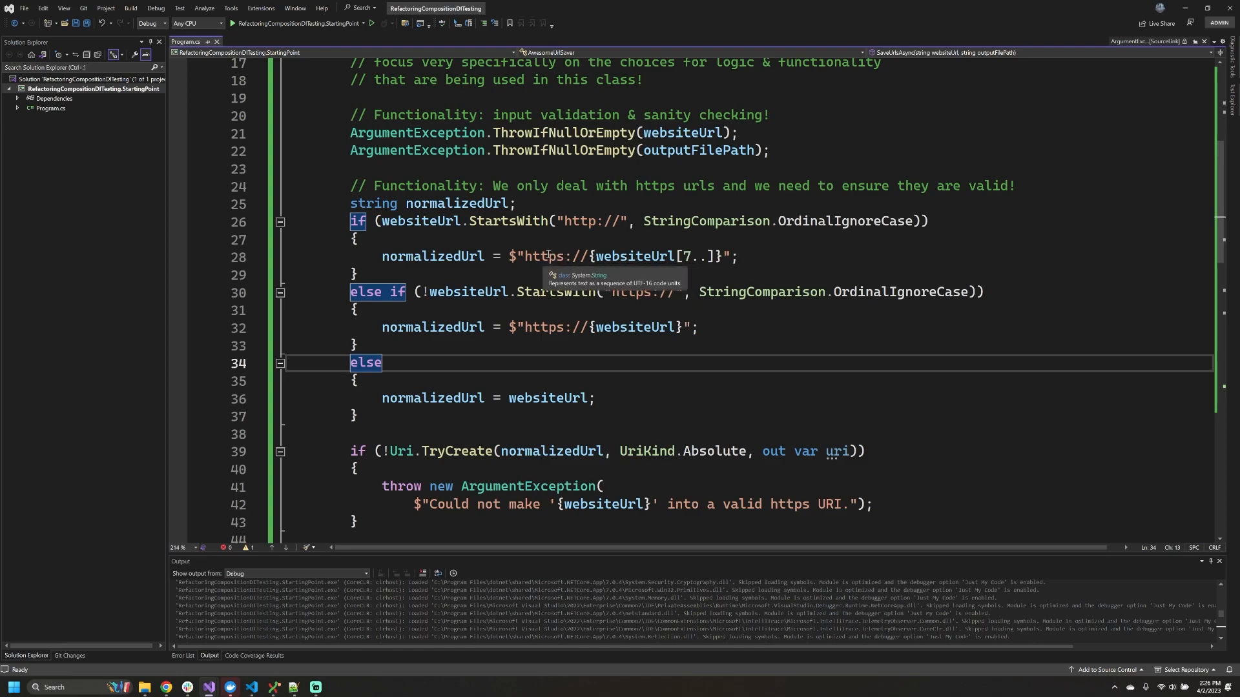
pyautogui.moveTo(661, 235)
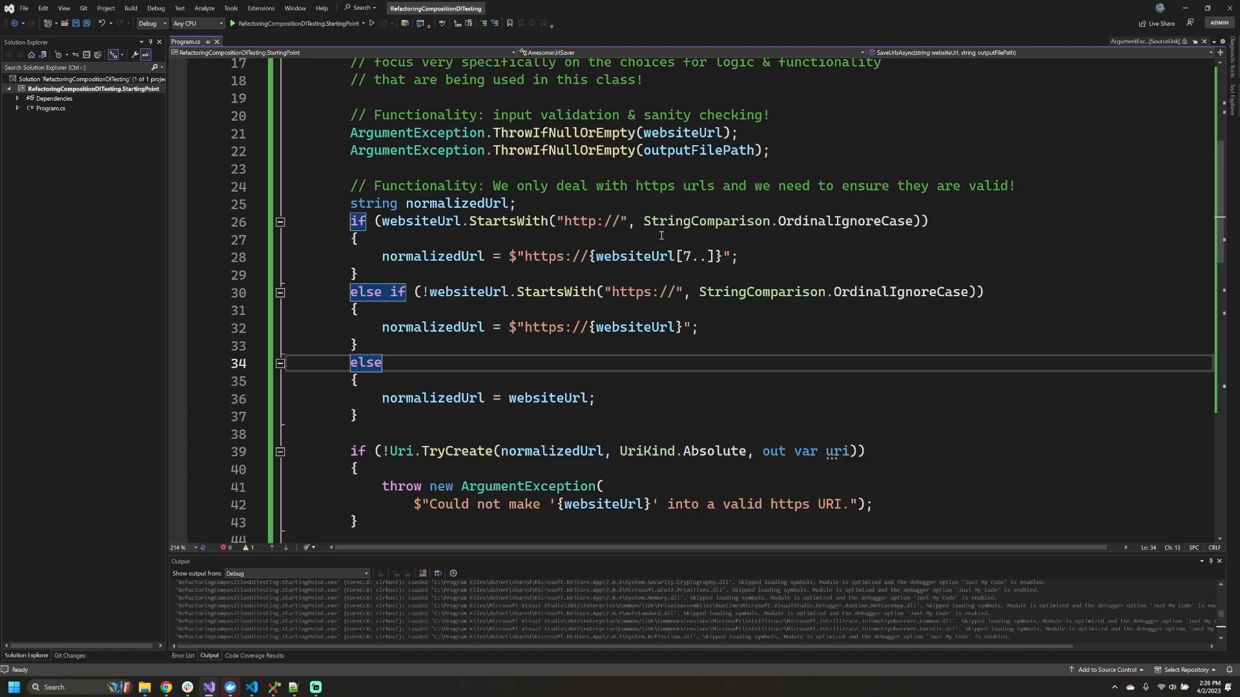
pyautogui.moveTo(746, 273)
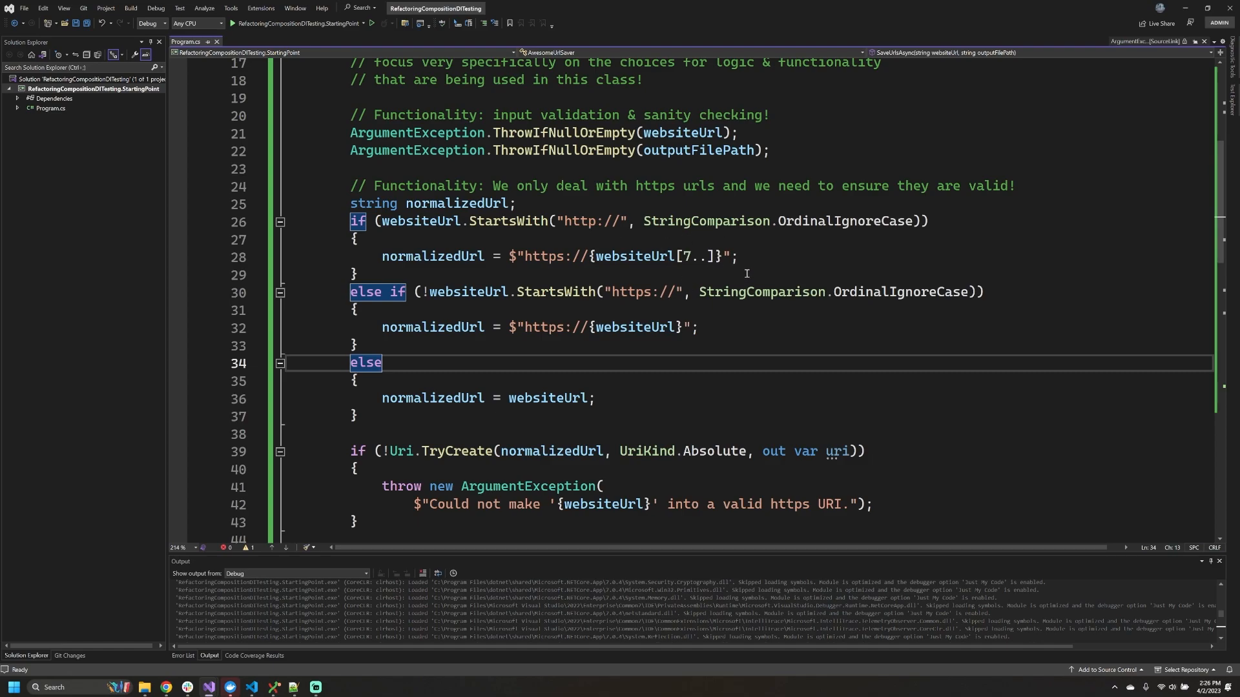
pyautogui.moveTo(811, 339)
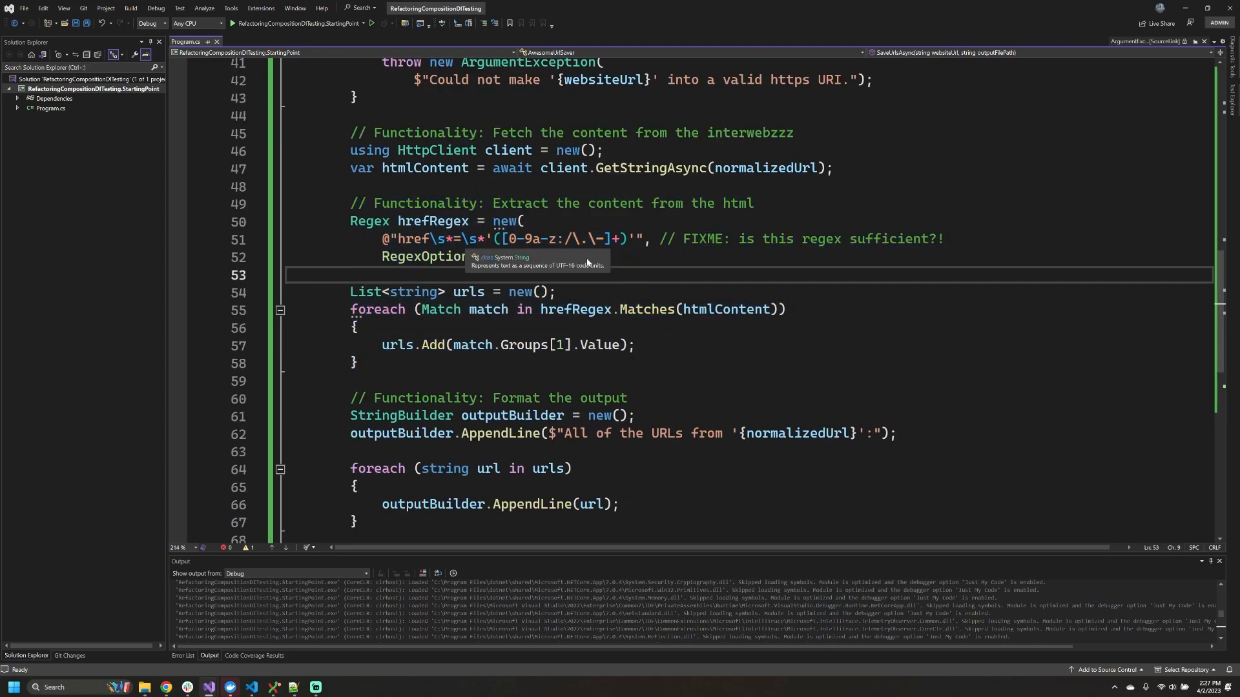
pyautogui.moveTo(499, 293)
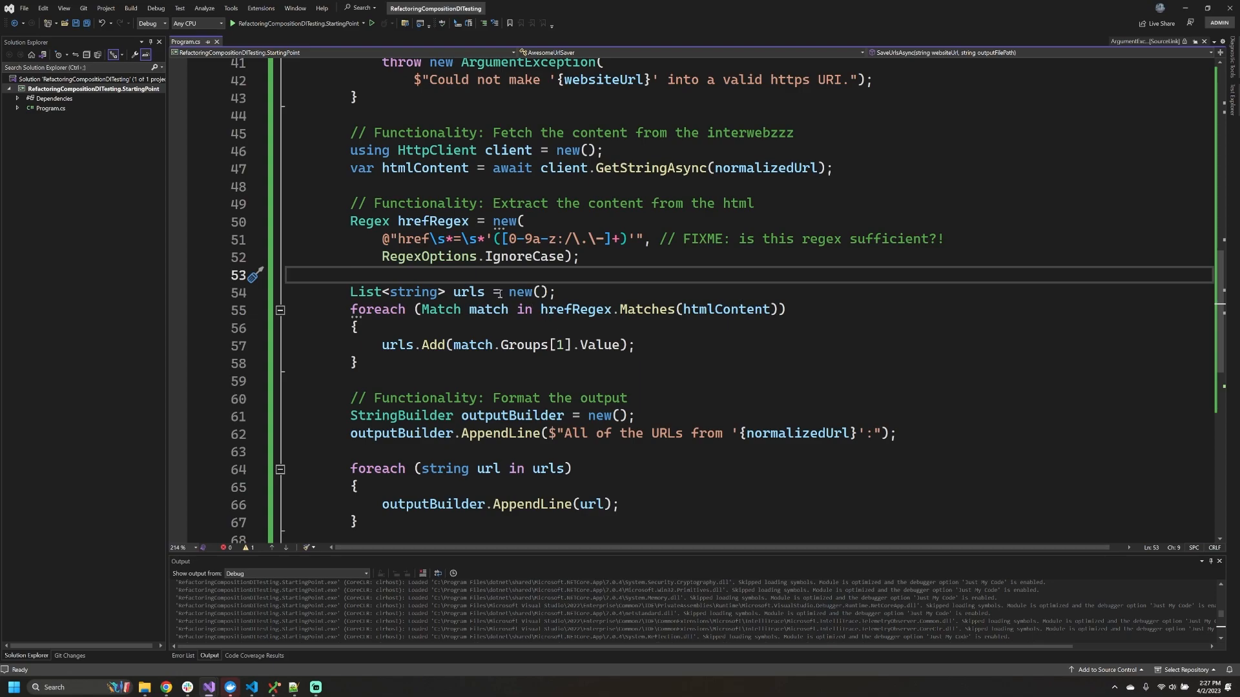
pyautogui.moveTo(574, 330)
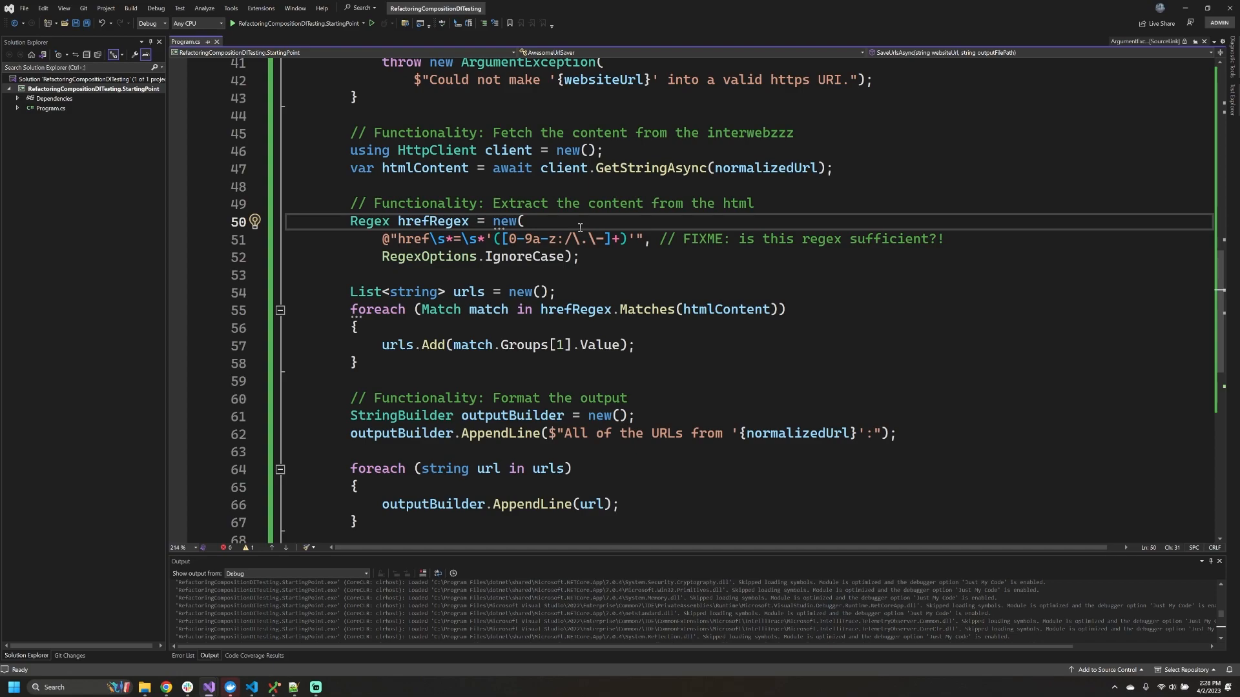
pyautogui.moveTo(577, 239)
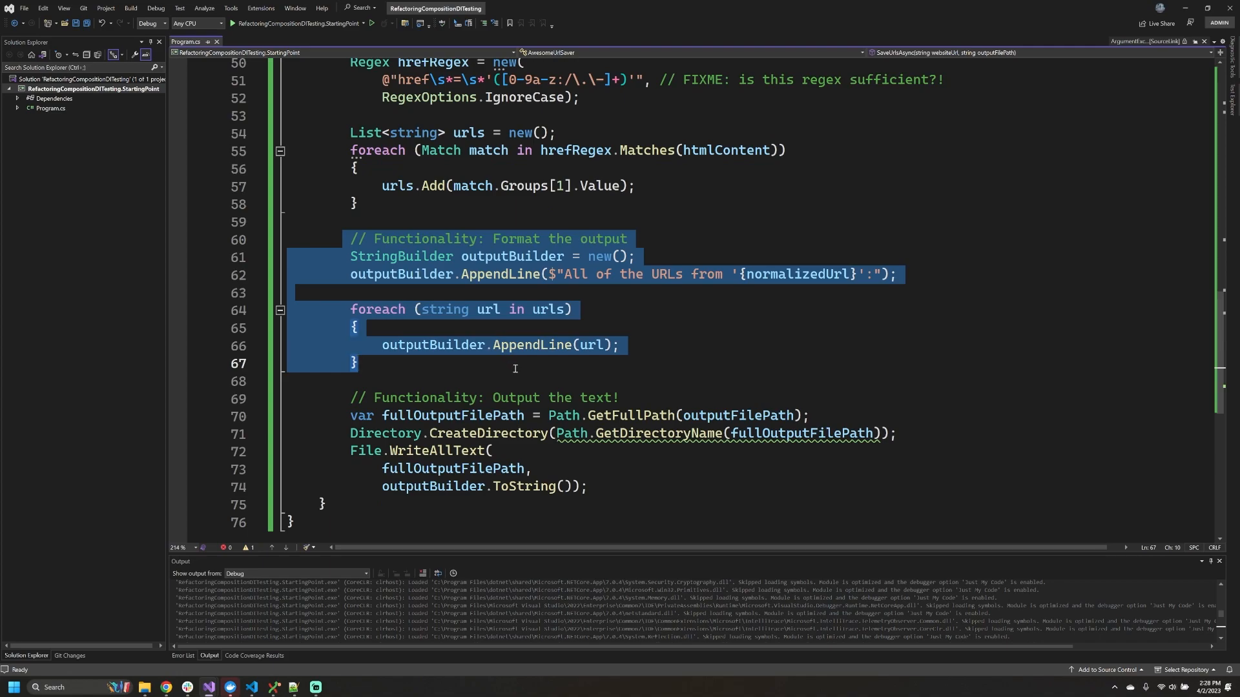
pyautogui.click(397, 256)
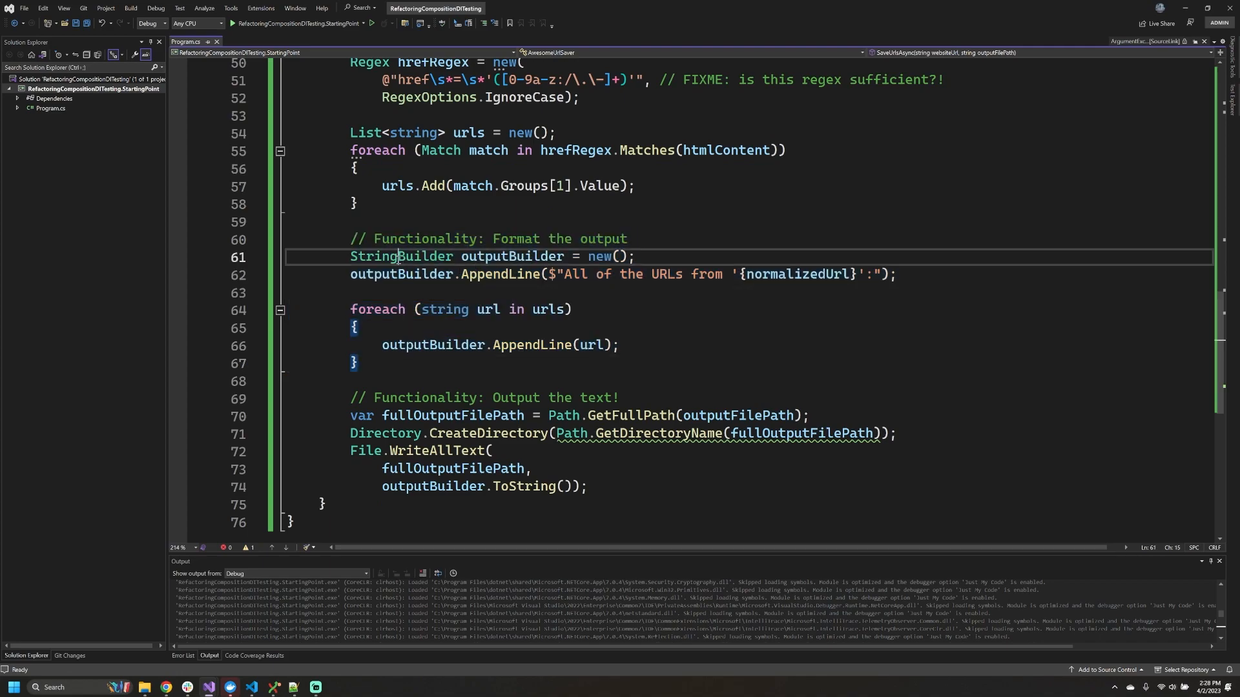